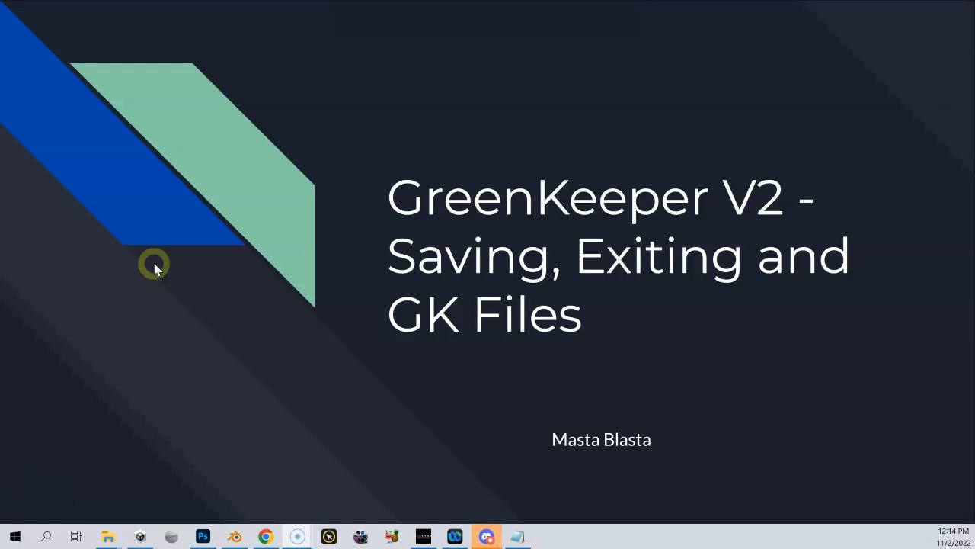
{"action": "mouse_move", "coordinate": [252, 305]}
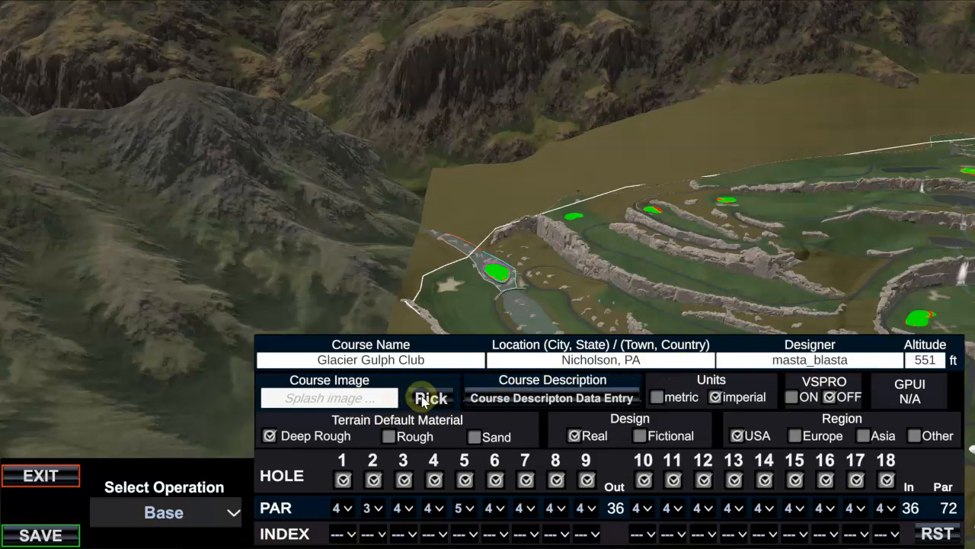
- Pick splash.png from the course folder as the Course Image
{"action": "left_click", "coordinate": [430, 398]}
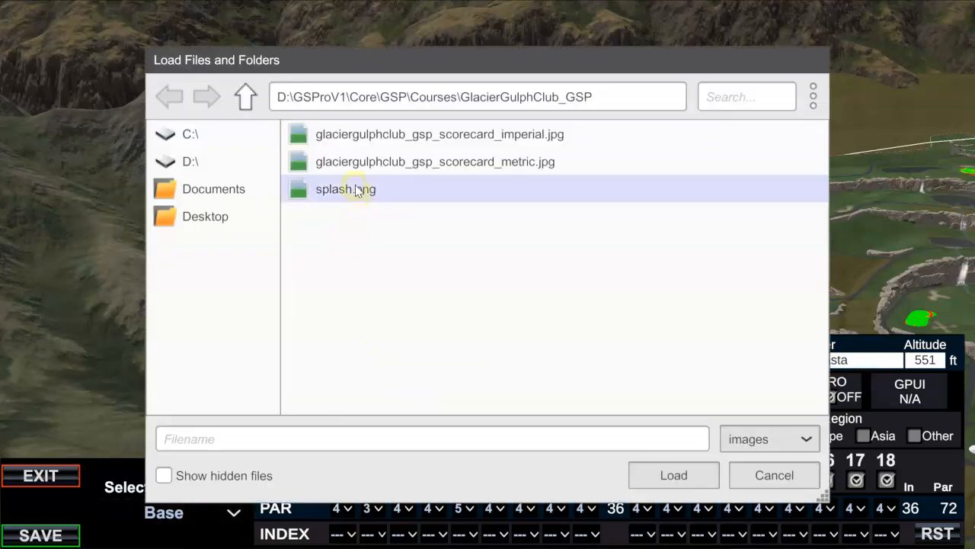
{"action": "left_click", "coordinate": [674, 476]}
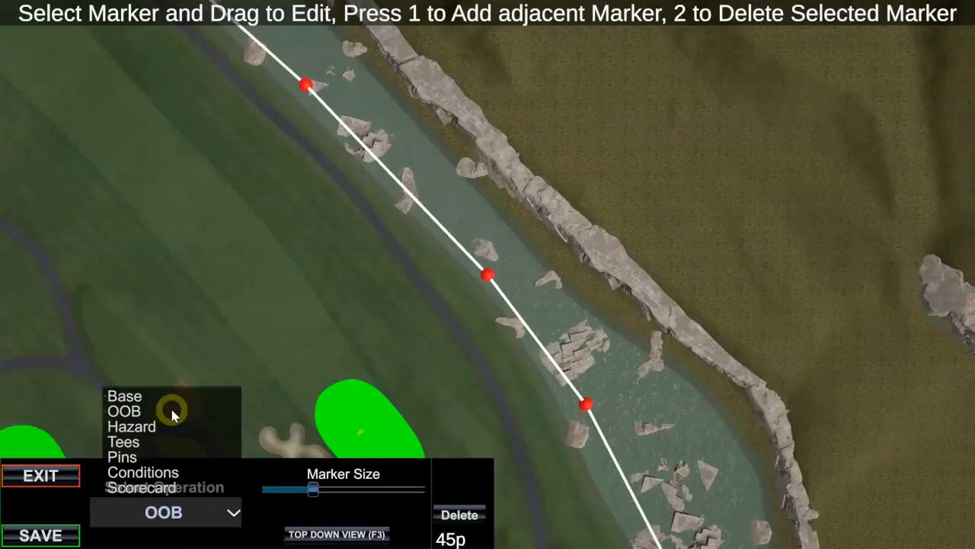
- Switch the Select Operation through Hazard, Tees and Pins editing modes
{"action": "left_click", "coordinate": [131, 427]}
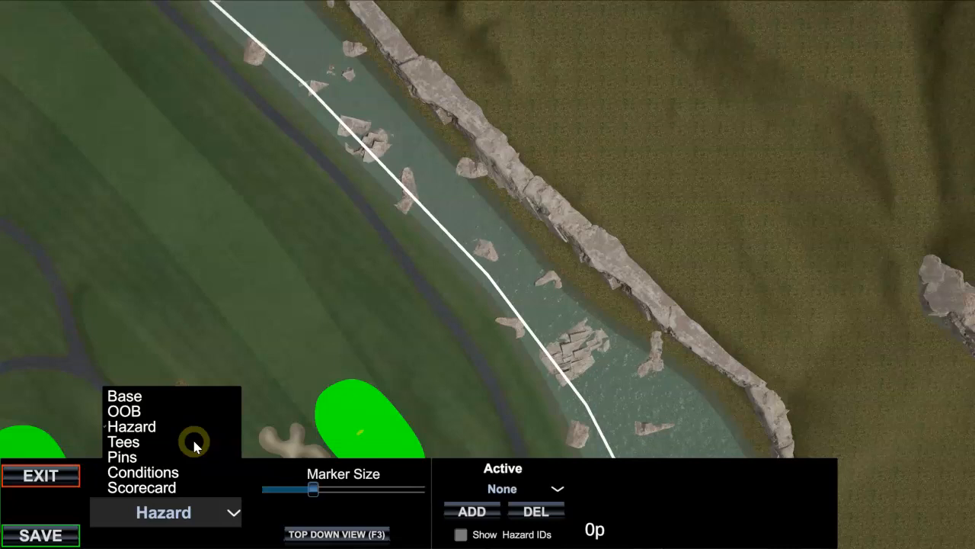
{"action": "left_click", "coordinate": [122, 442]}
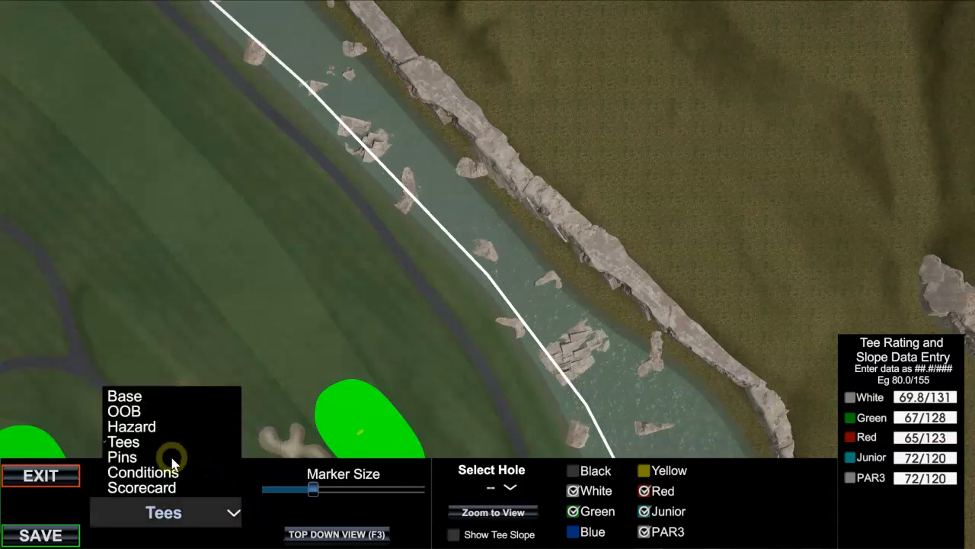
{"action": "left_click", "coordinate": [122, 457]}
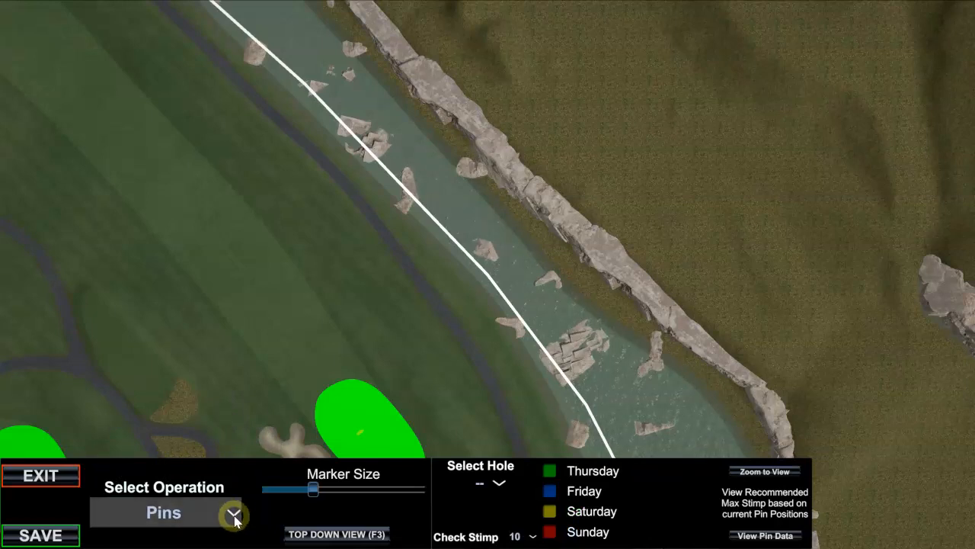
{"action": "left_click", "coordinate": [234, 512]}
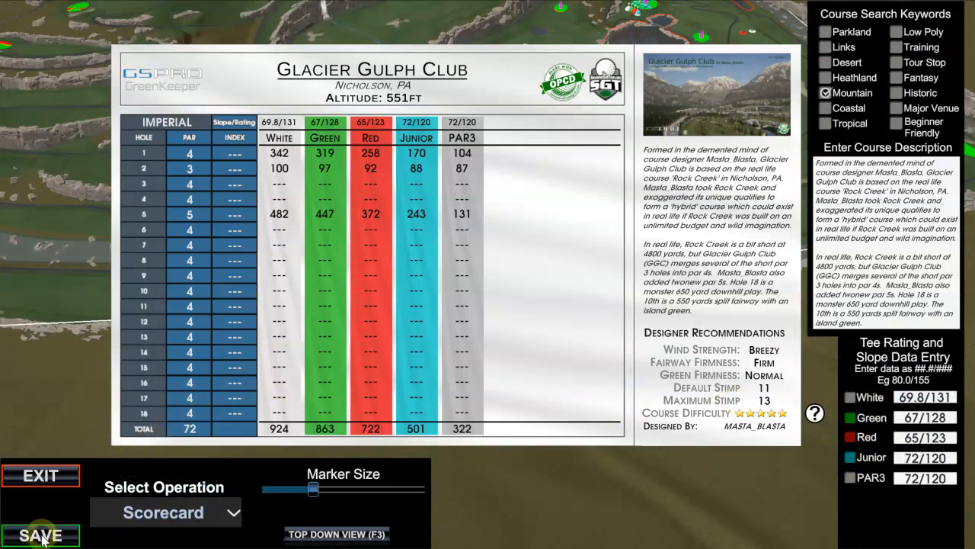
- Save the scorecard and switch the operation back to Base
{"action": "left_click", "coordinate": [39, 535]}
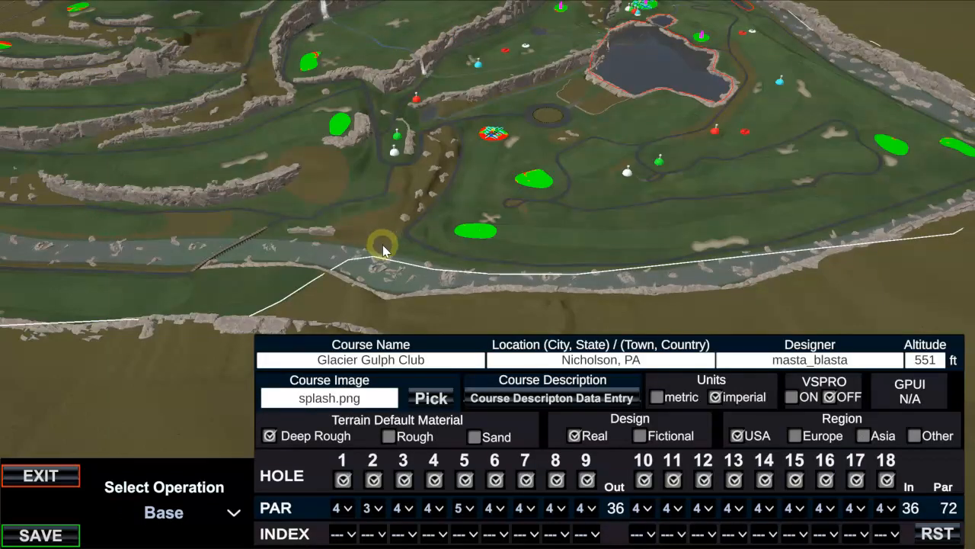
{"action": "left_click", "coordinate": [40, 476]}
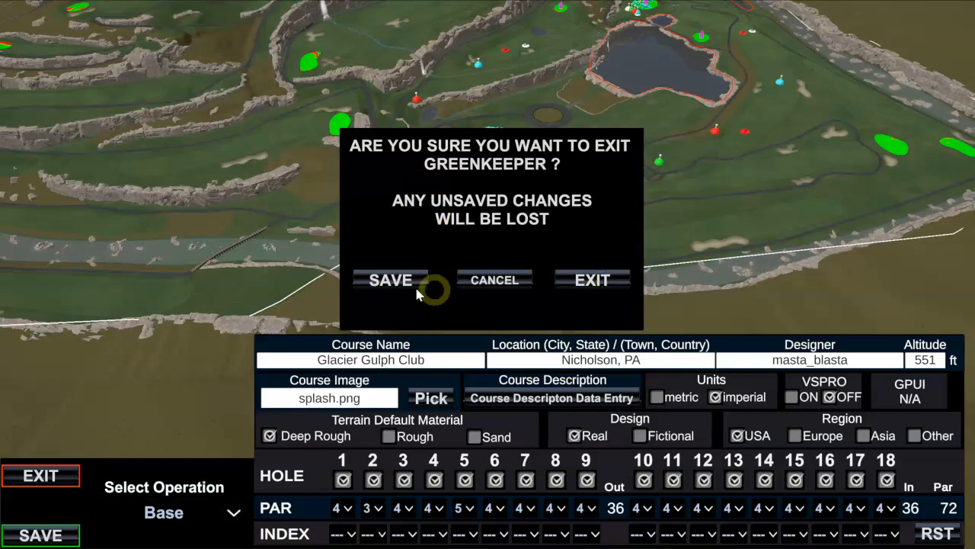
- Confirm saving the course and metric scorecard image, then exit GreenKeeper
{"action": "left_click", "coordinate": [390, 280]}
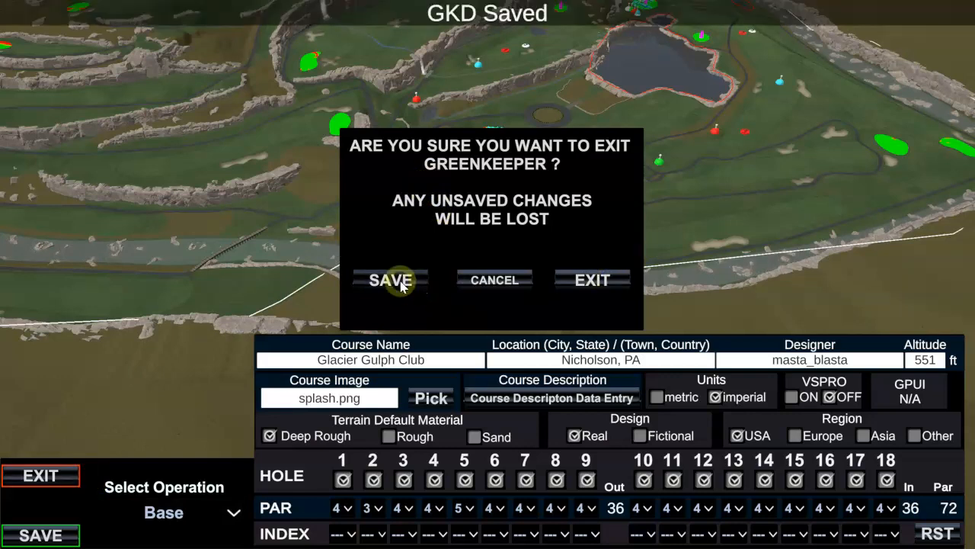
{"action": "left_click", "coordinate": [390, 281]}
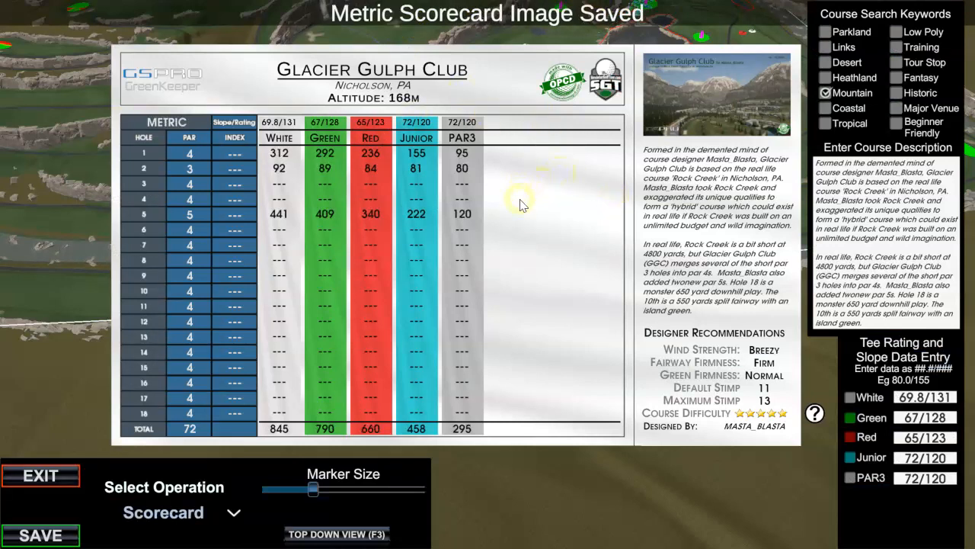
{"action": "left_click", "coordinate": [39, 475]}
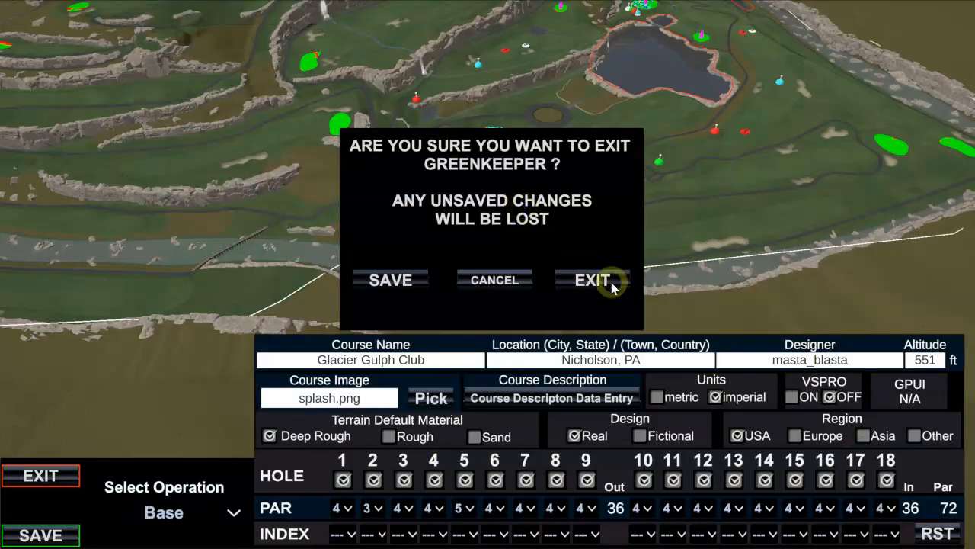
{"action": "left_click", "coordinate": [591, 281]}
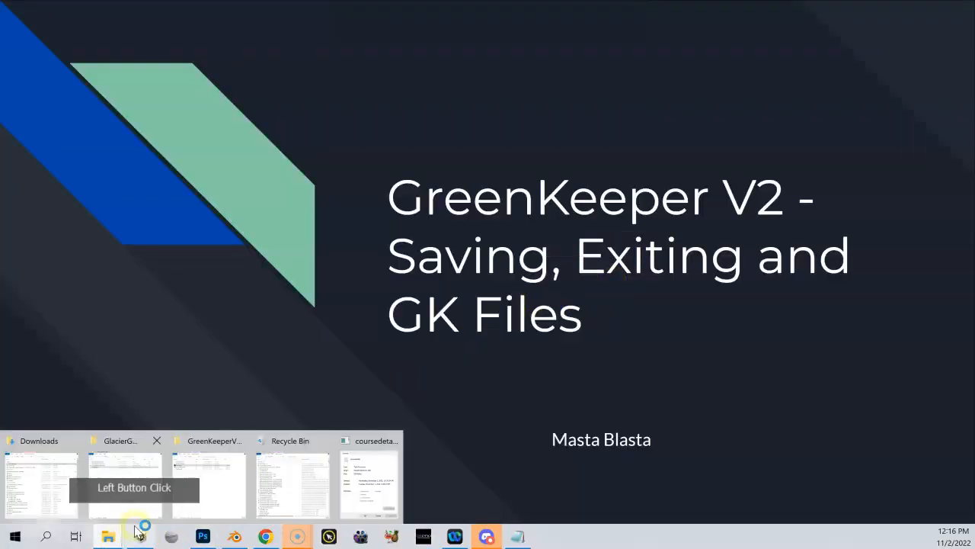
- Bring up the GlacierGulphClub_GSP folder and view the coursedetails file
{"action": "left_click", "coordinate": [125, 484]}
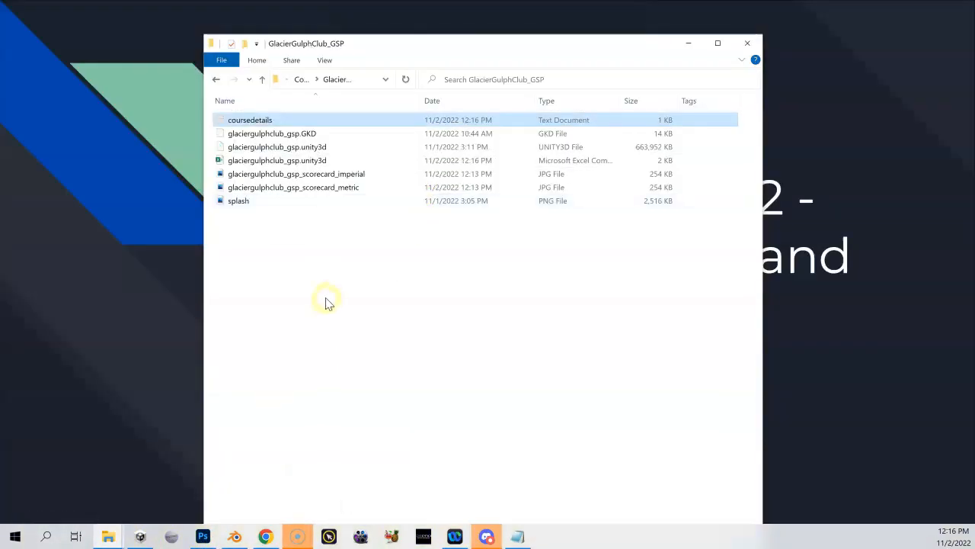
{"action": "mouse_move", "coordinate": [436, 276]}
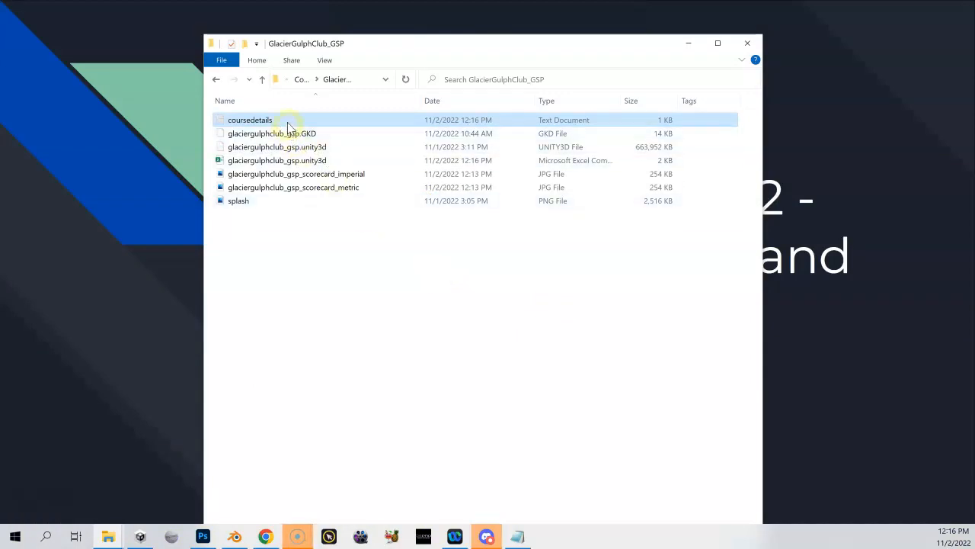
{"action": "mouse_move", "coordinate": [250, 119]}
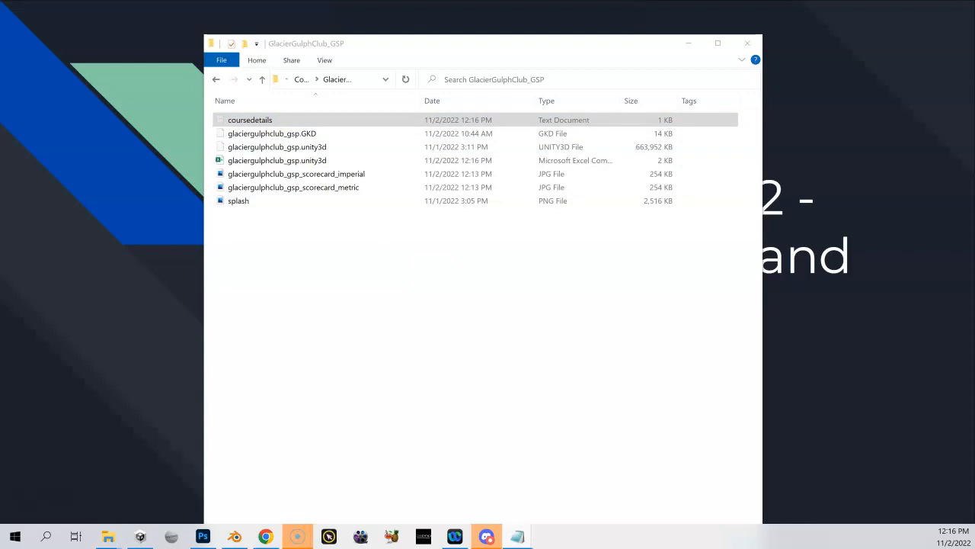
{"action": "double_click", "coordinate": [250, 119]}
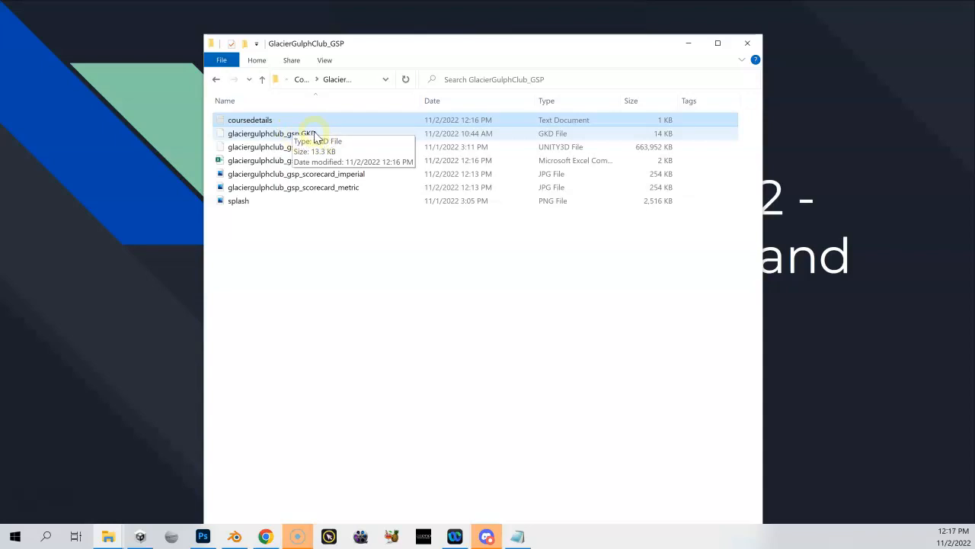
{"action": "left_click", "coordinate": [274, 134]}
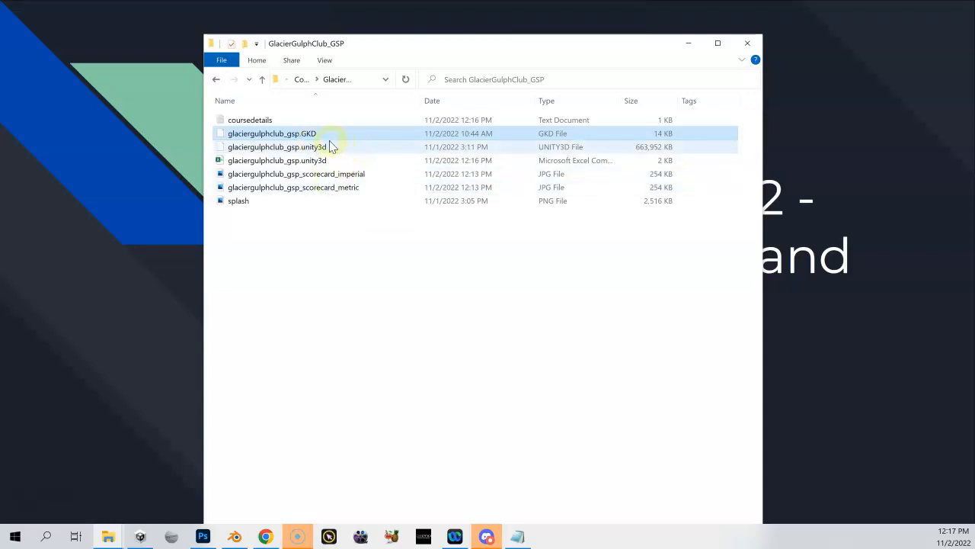
{"action": "mouse_move", "coordinate": [271, 134]}
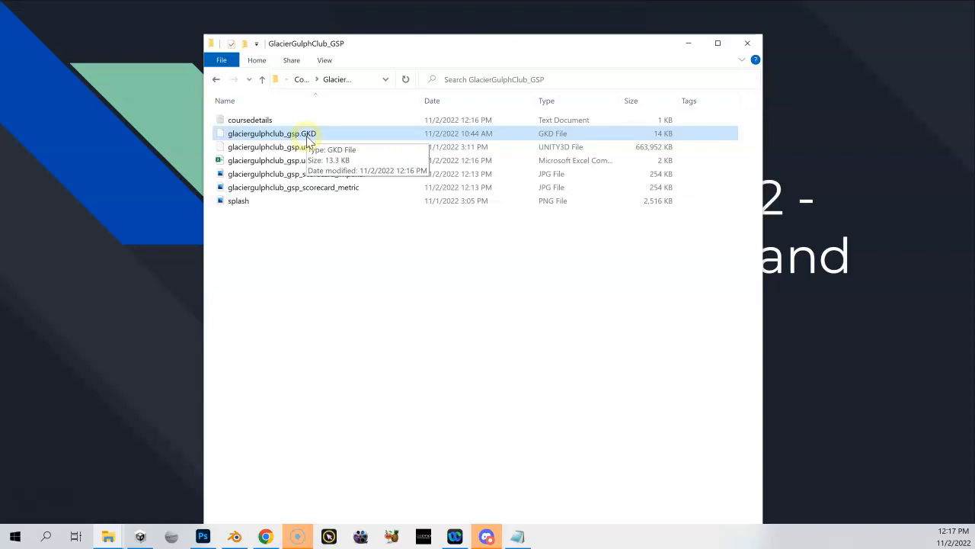
{"action": "left_click", "coordinate": [277, 146]}
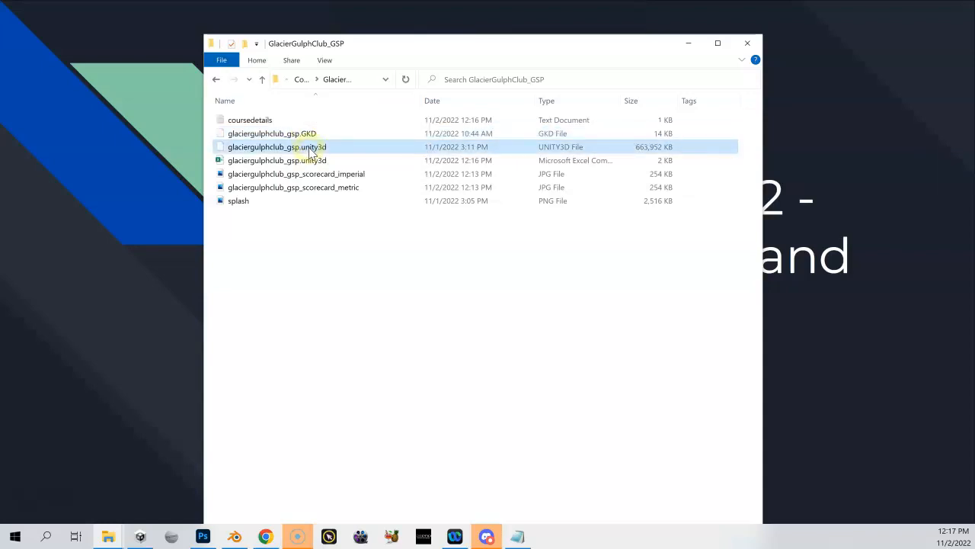
{"action": "left_click", "coordinate": [305, 160]}
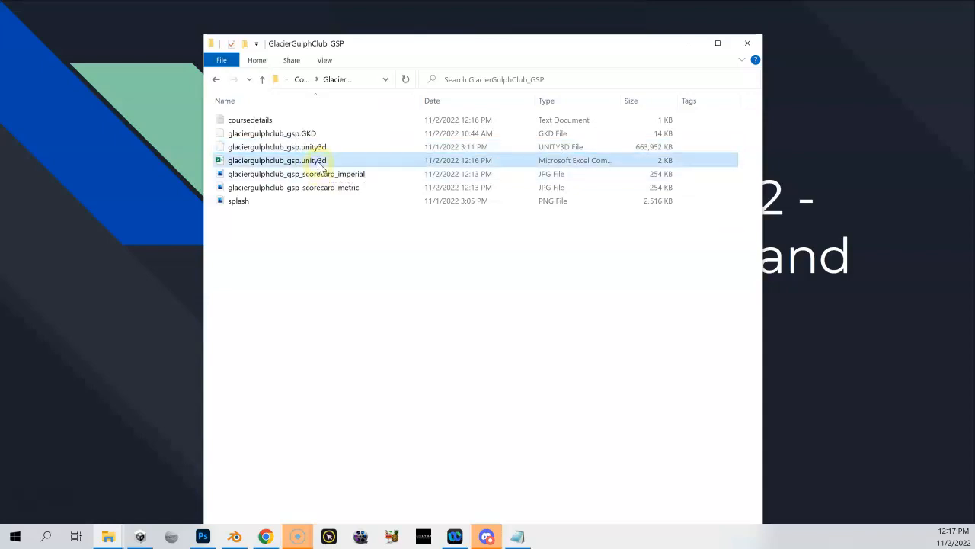
{"action": "double_click", "coordinate": [278, 160]}
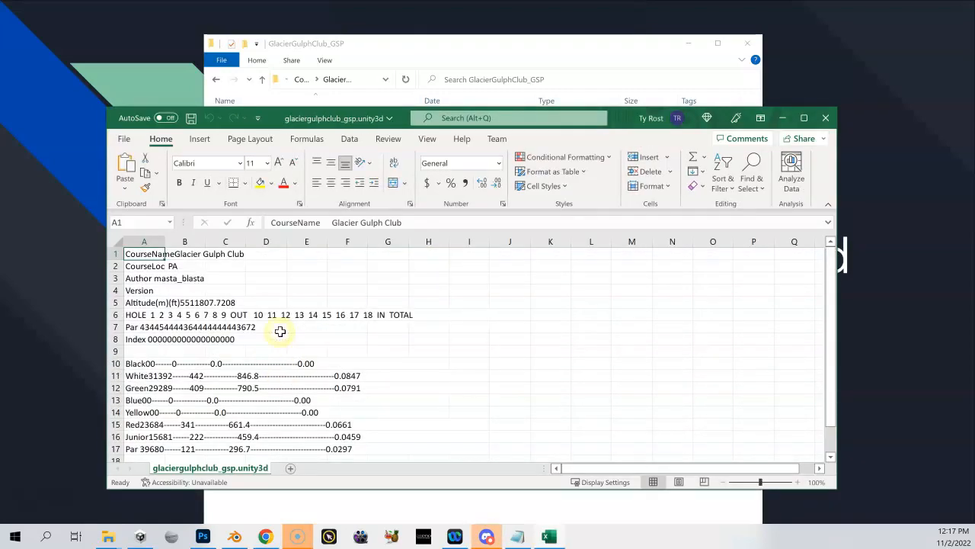
{"action": "left_click", "coordinate": [277, 160]}
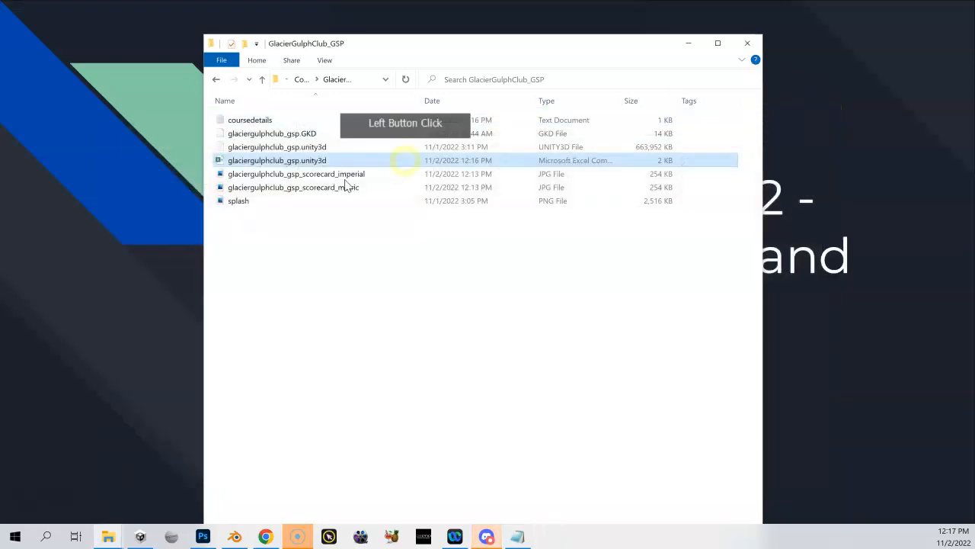
{"action": "double_click", "coordinate": [295, 174]}
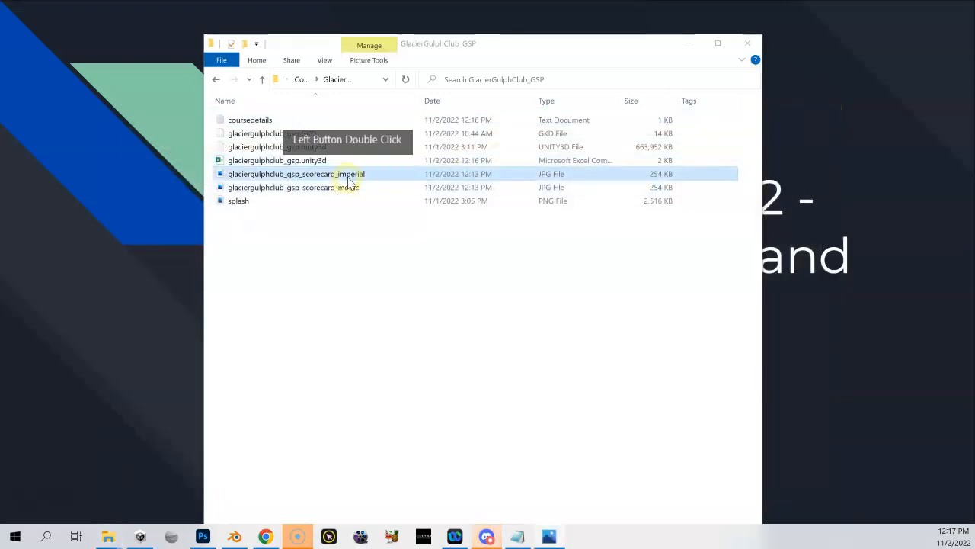
{"action": "double_click", "coordinate": [296, 174]}
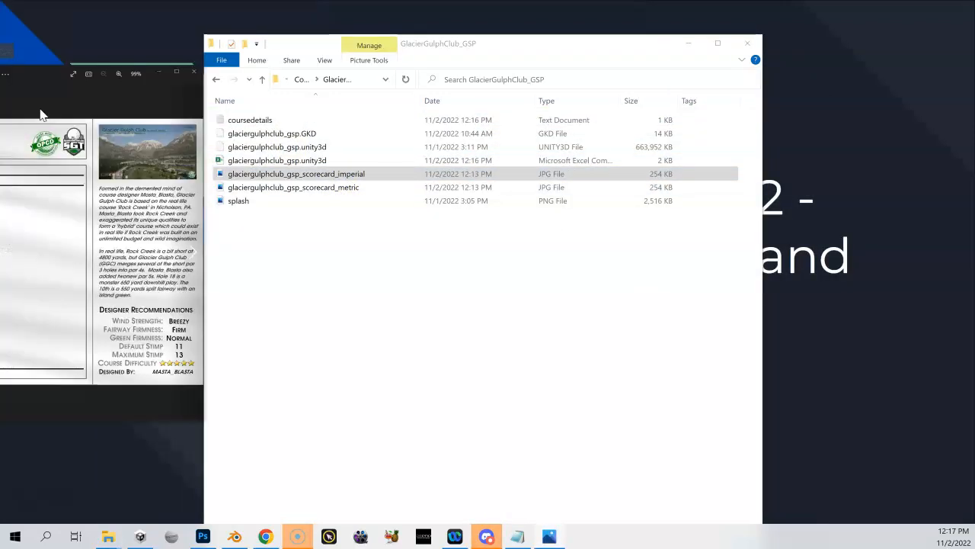
{"action": "double_click", "coordinate": [296, 174]}
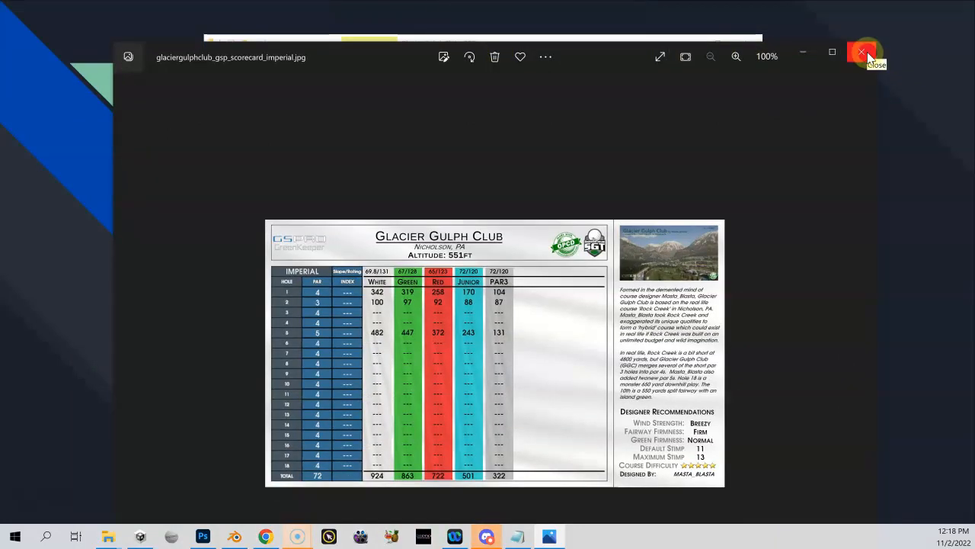
{"action": "left_click", "coordinate": [862, 51]}
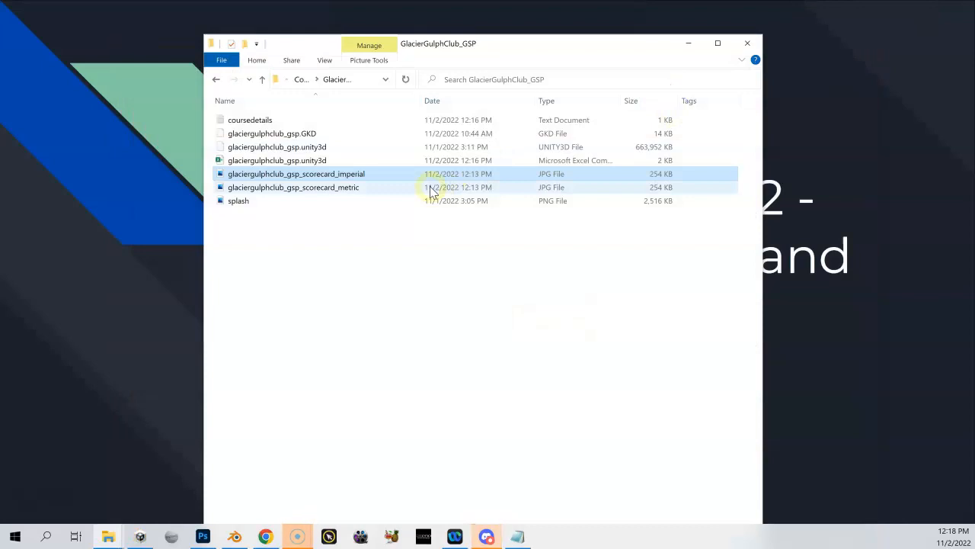
{"action": "double_click", "coordinate": [292, 186]}
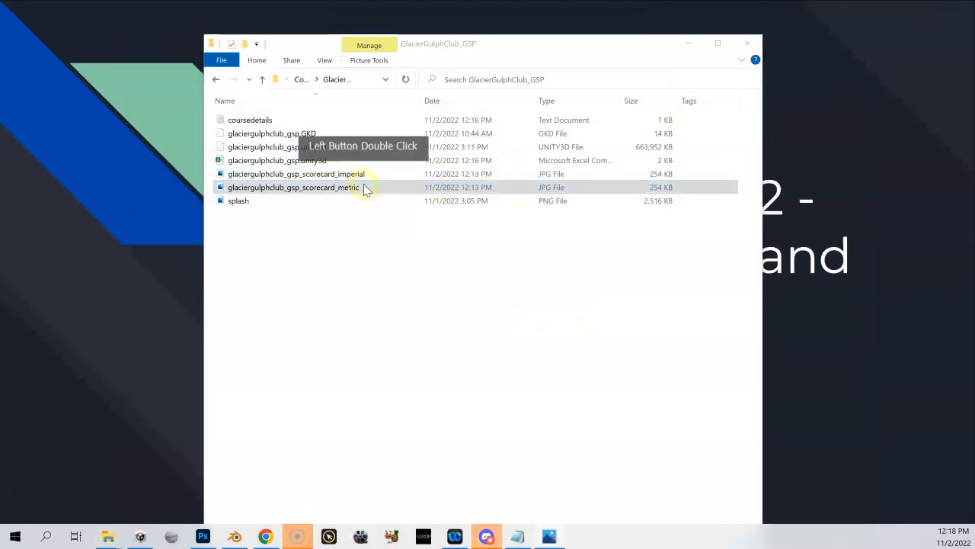
{"action": "double_click", "coordinate": [293, 186]}
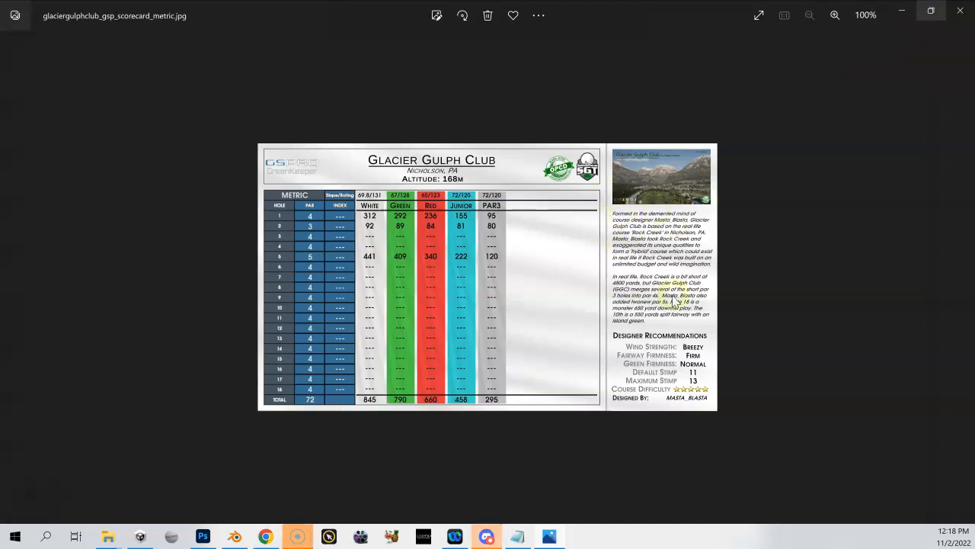
{"action": "mouse_move", "coordinate": [546, 296]}
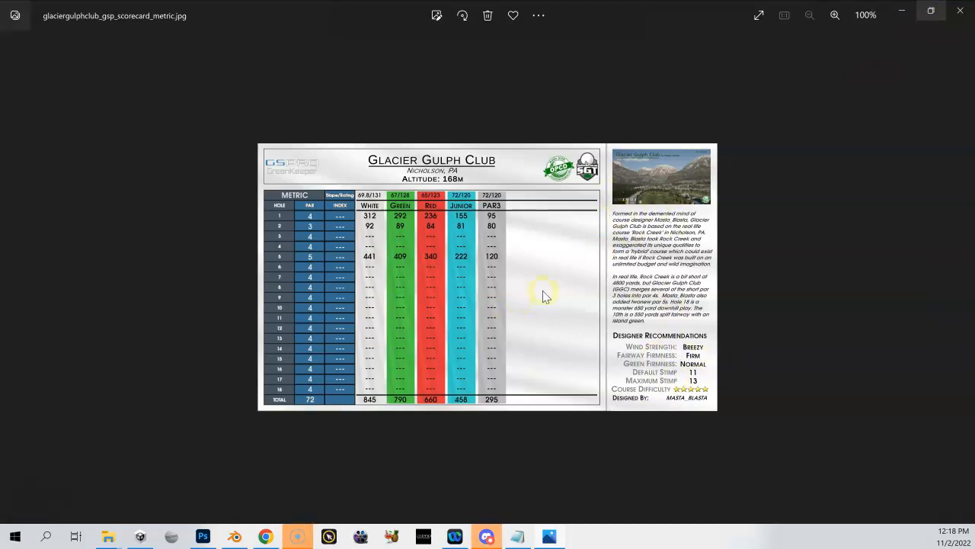
{"action": "mouse_move", "coordinate": [465, 237]}
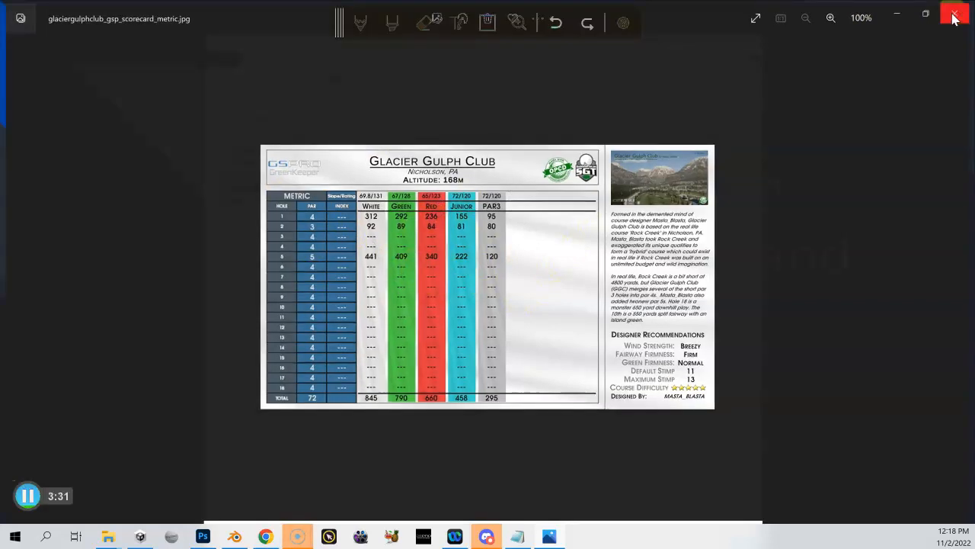
{"action": "left_click", "coordinate": [954, 13]}
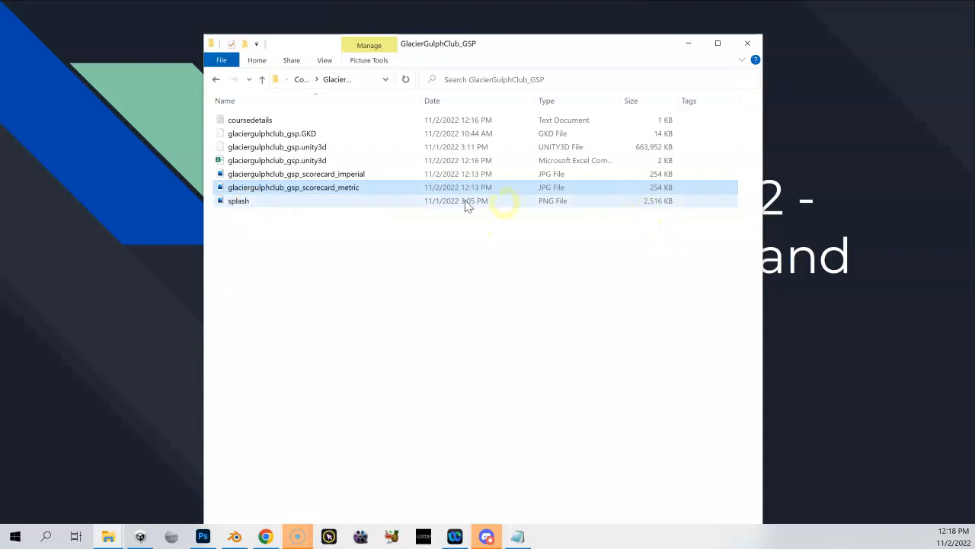
{"action": "mouse_move", "coordinate": [238, 201]}
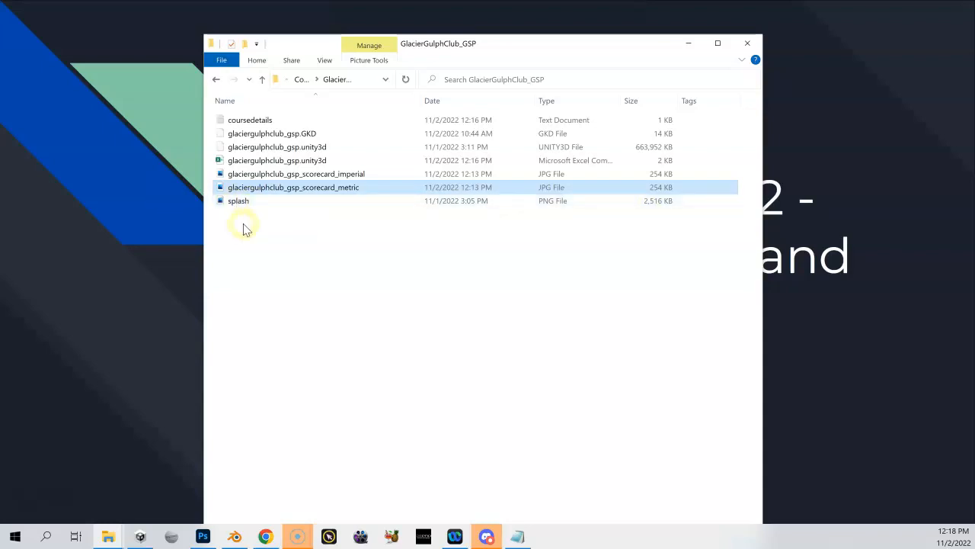
{"action": "mouse_move", "coordinate": [312, 232]}
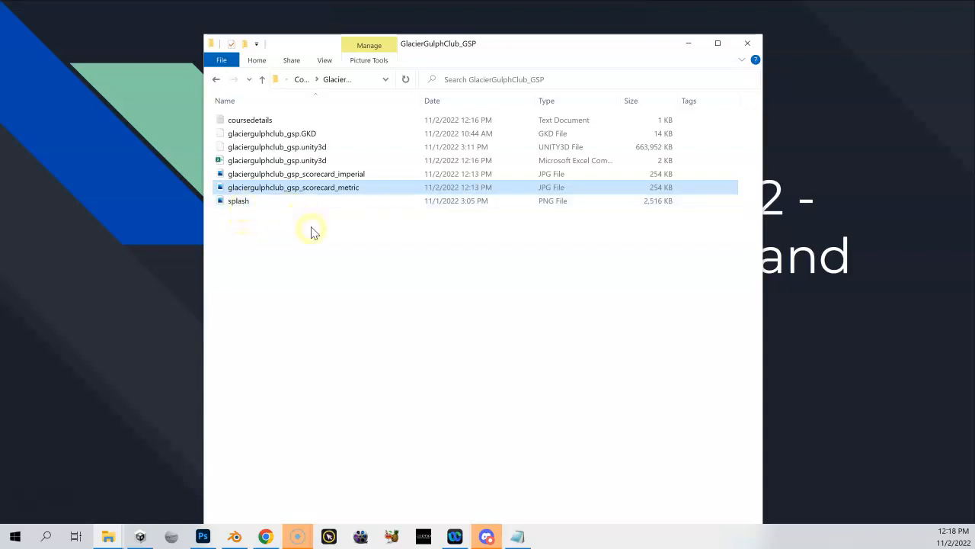